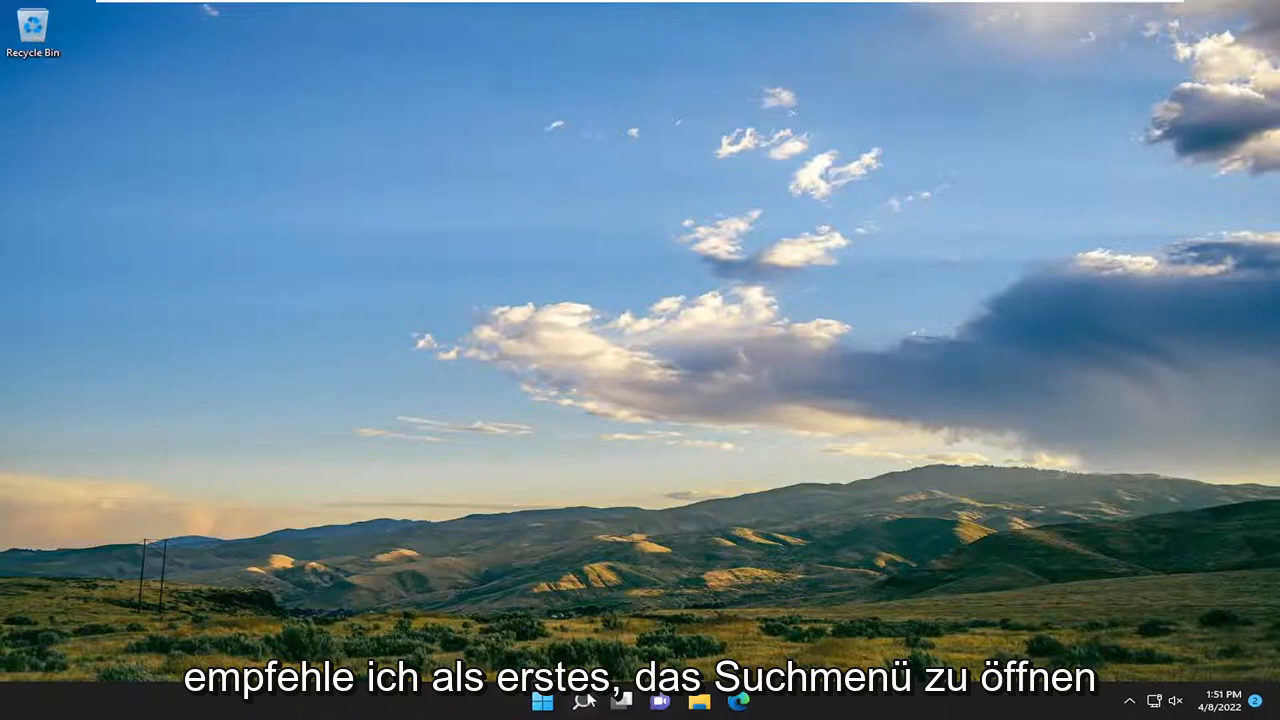
Step: Search Windows for 'troubleshoot settings'
click(584, 700)
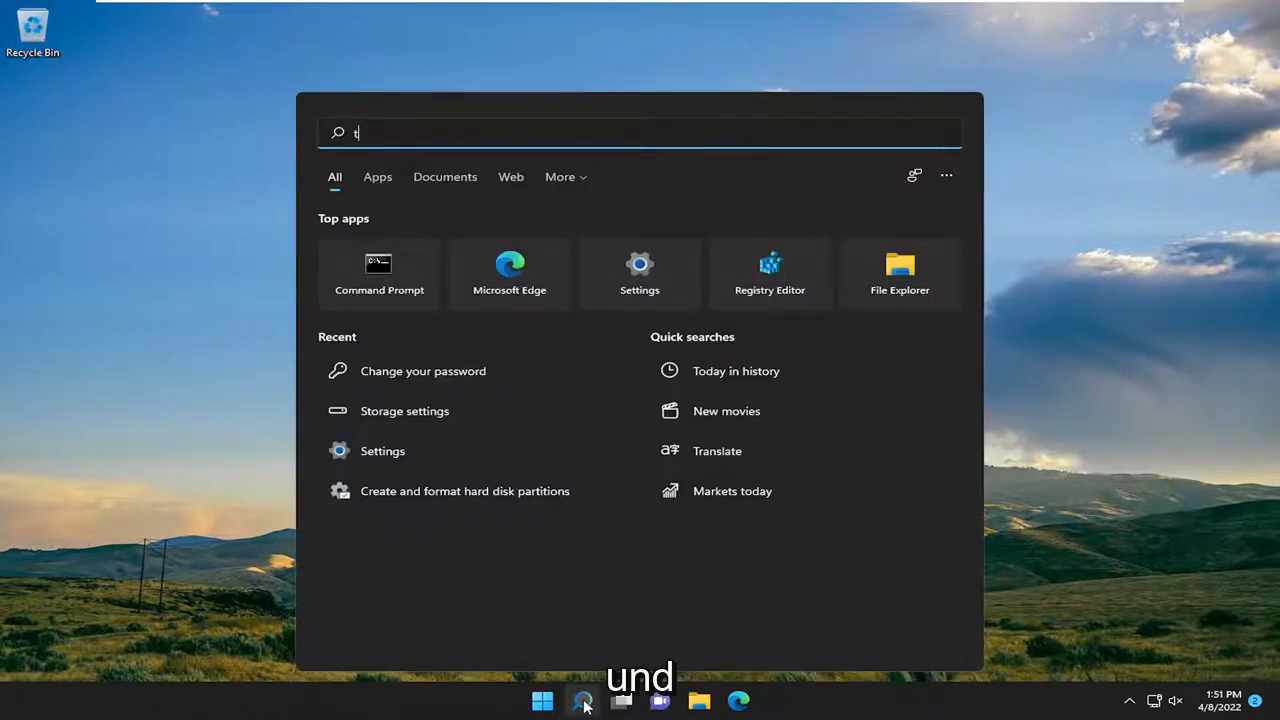
text(troubleshoot settings)
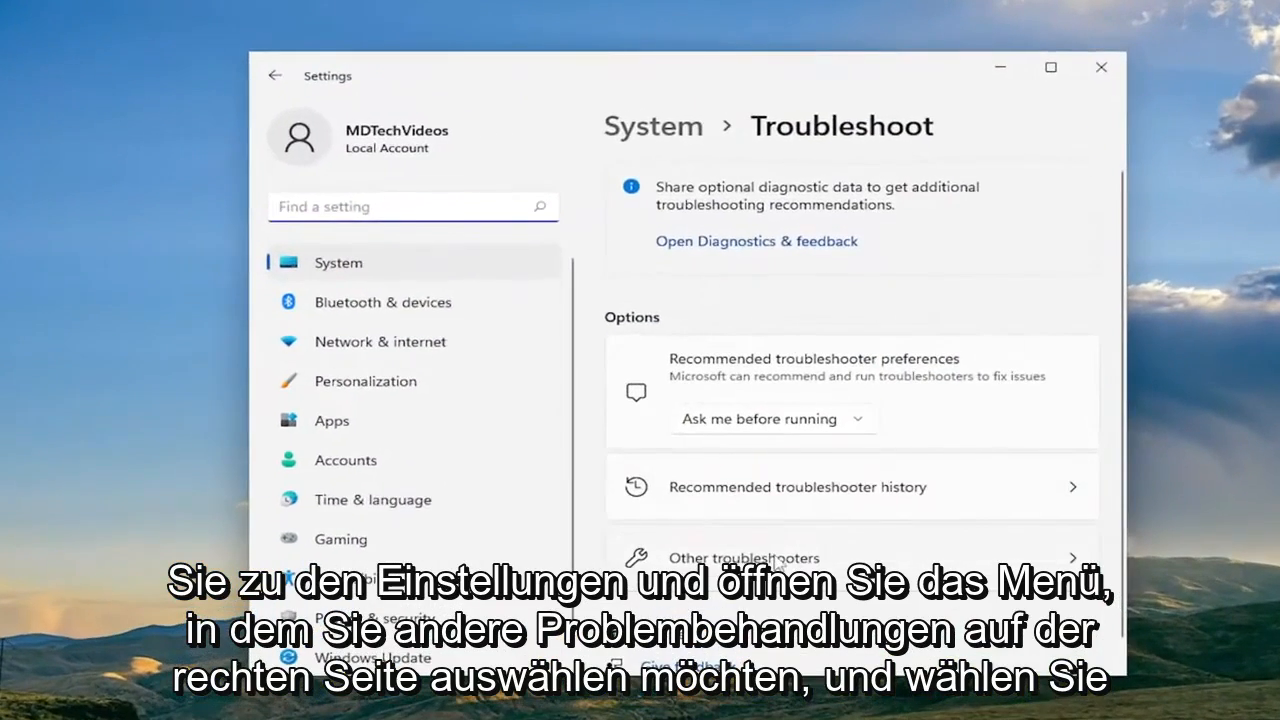
Step: Run the Windows Update troubleshooter from Other troubleshooters and close its results
click(744, 558)
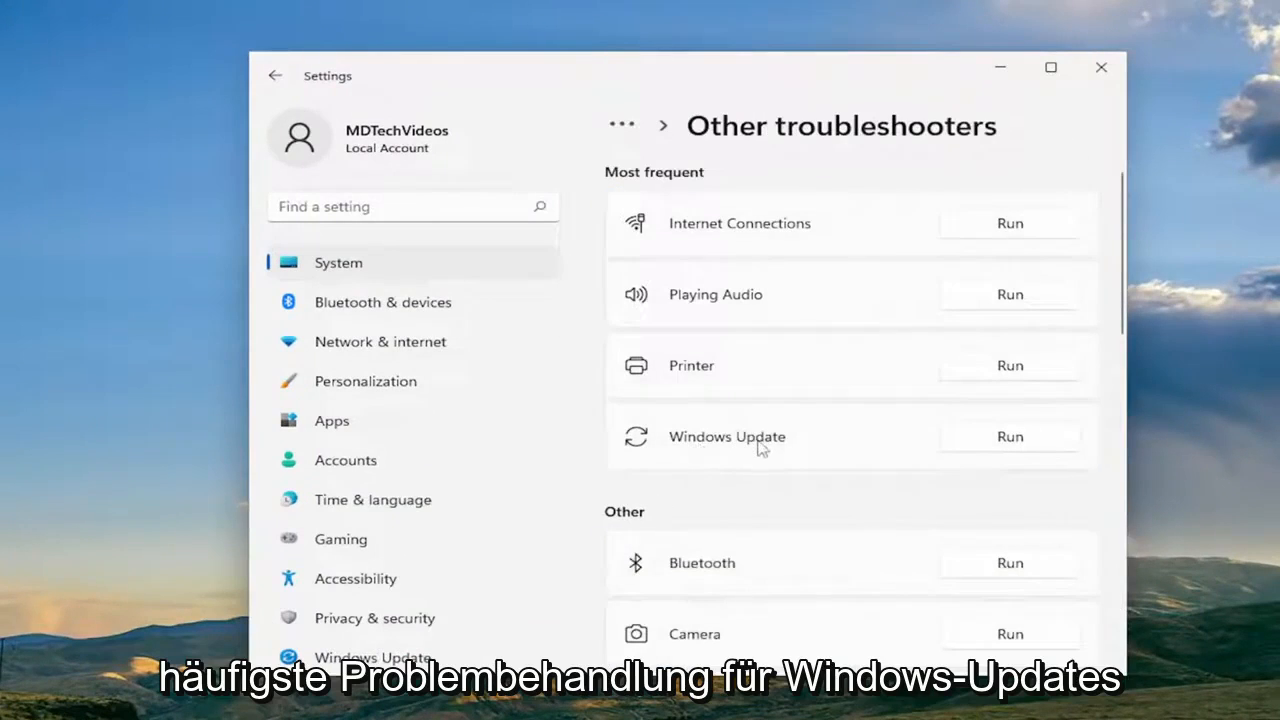
click(1009, 436)
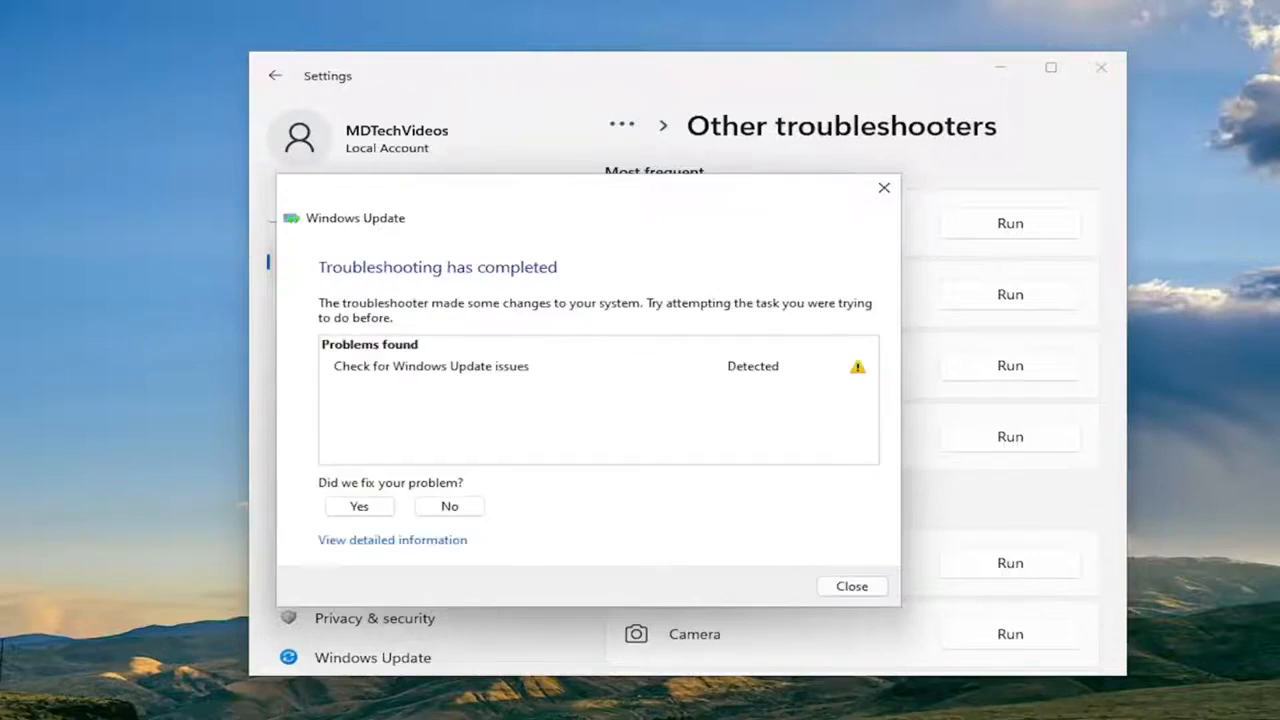
mouse_move(643, 367)
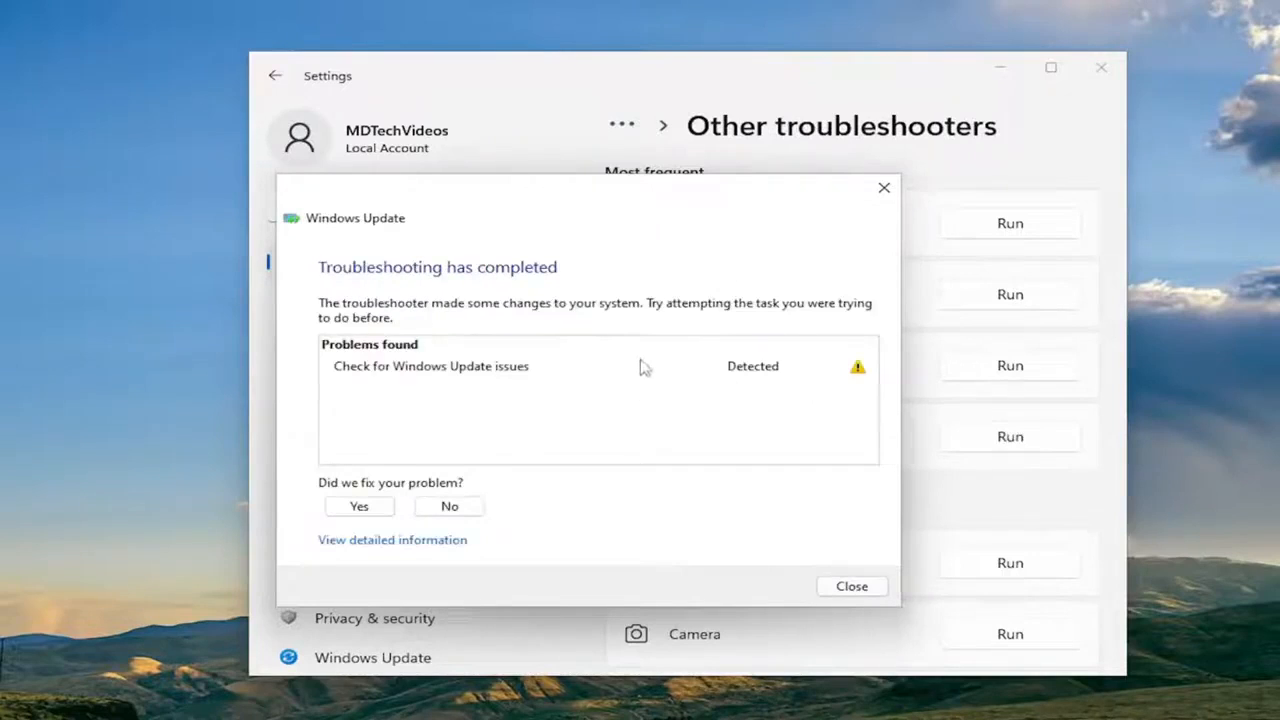
mouse_move(828, 570)
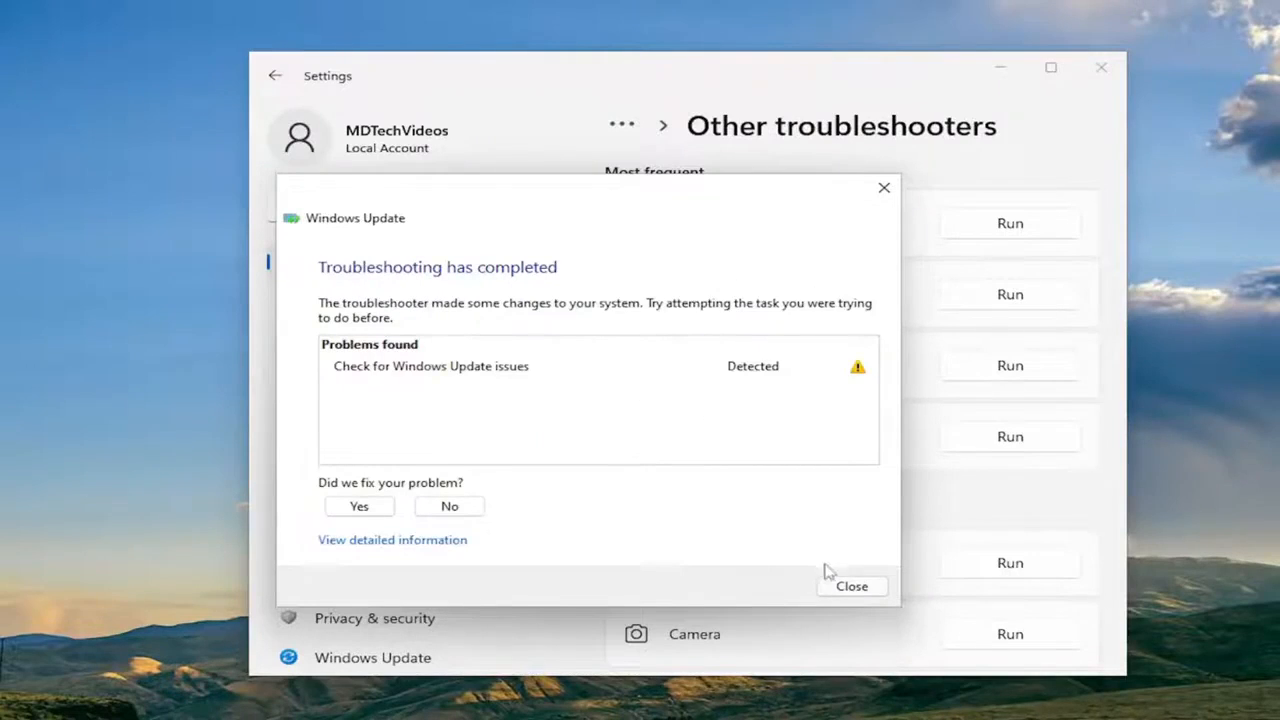
click(851, 586)
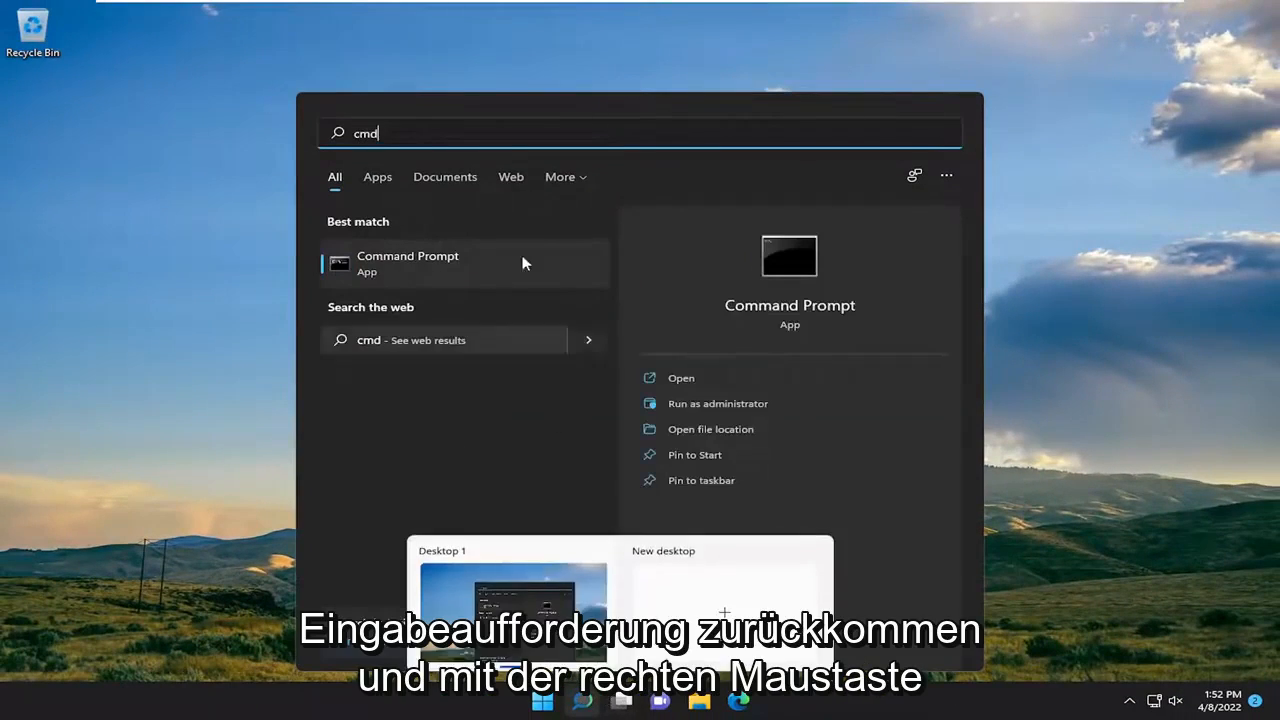
Step: Run Command Prompt as administrator and approve the User Account Control prompt
right_click(407, 263)
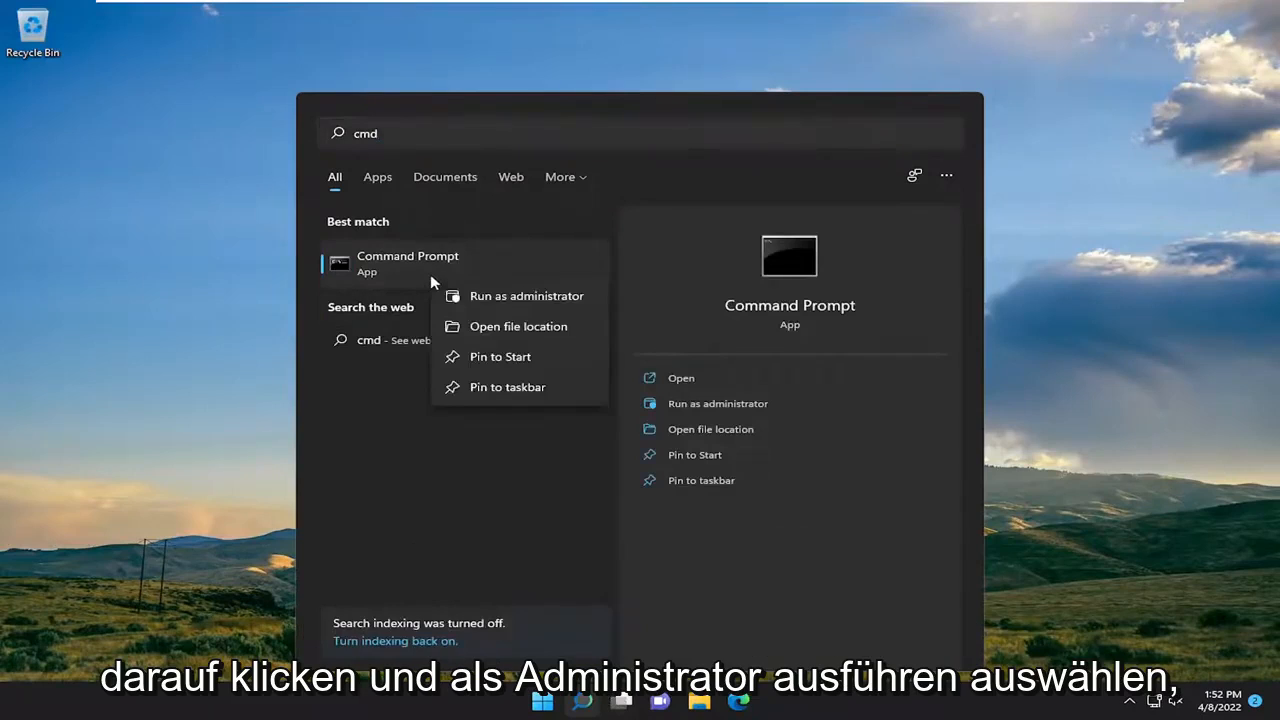
click(526, 295)
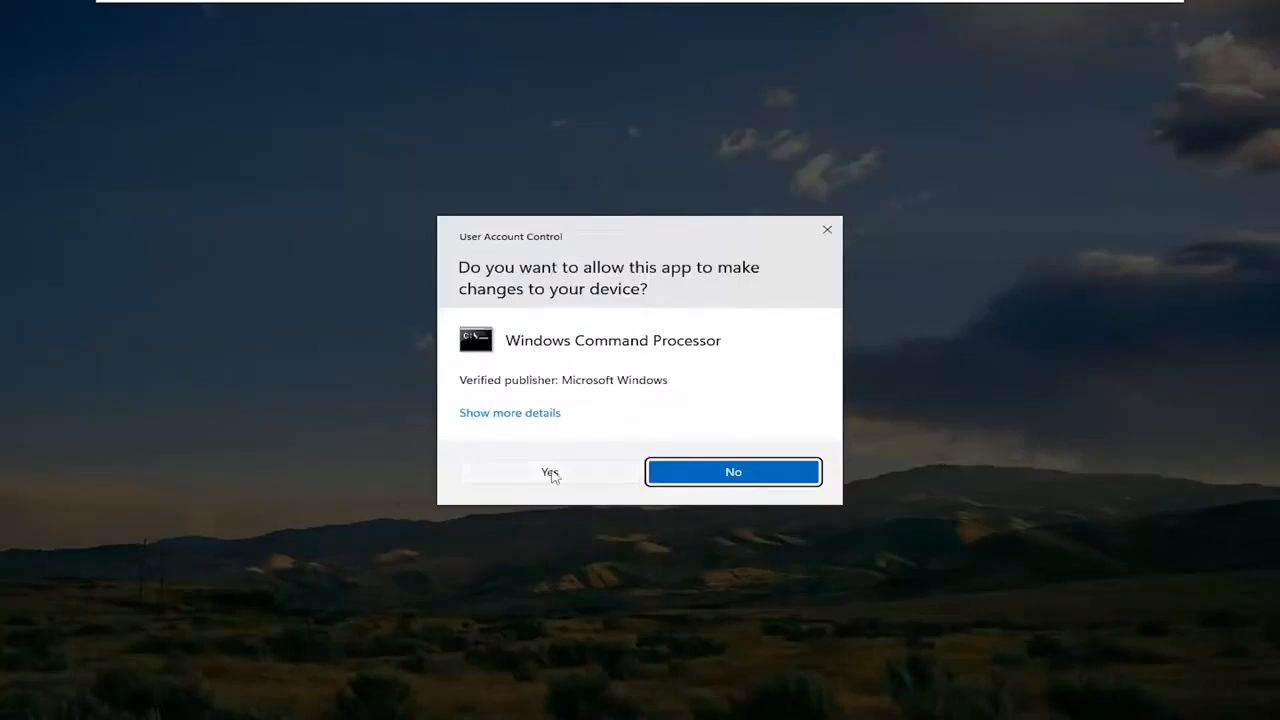
click(549, 471)
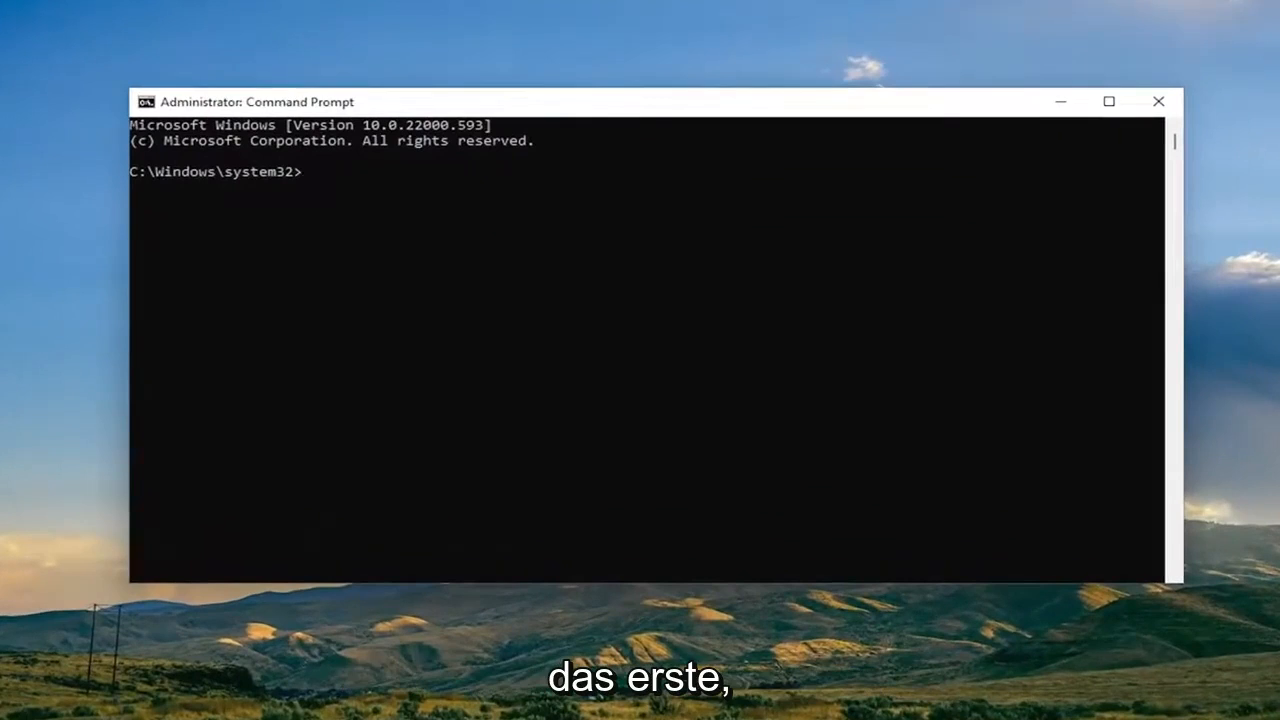
mouse_move(738, 118)
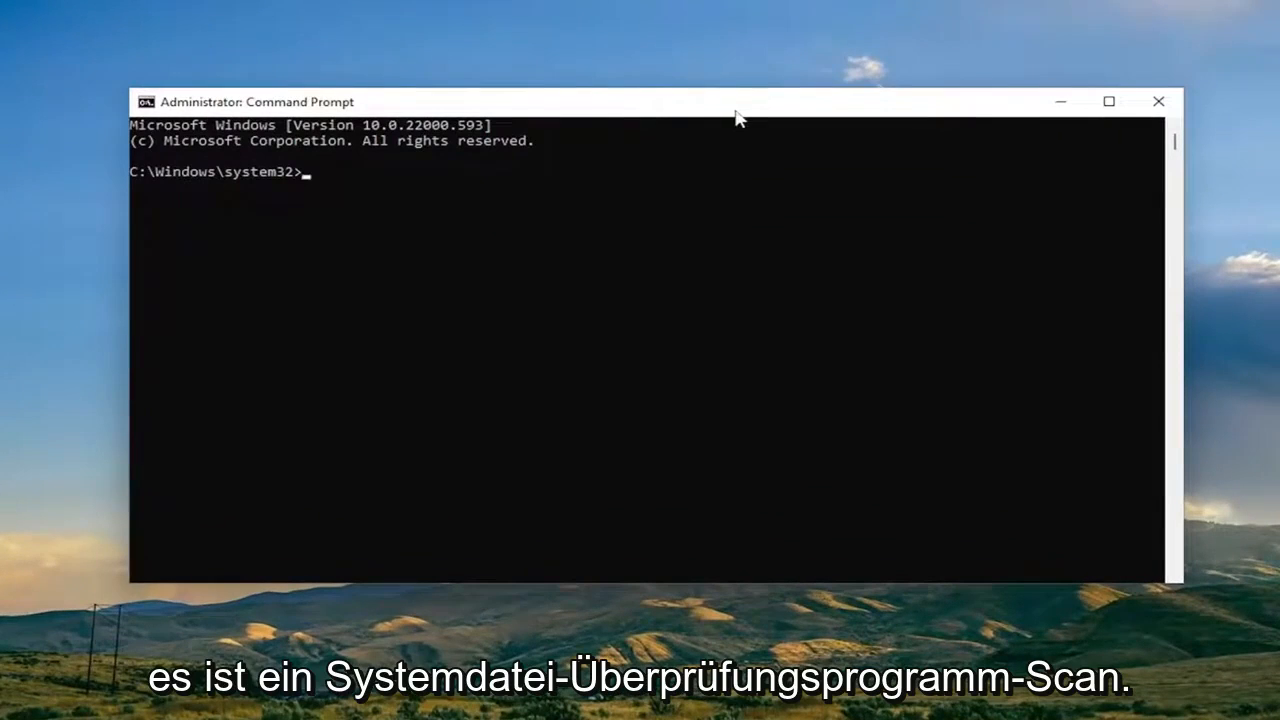
mouse_move(651, 108)
text(sfc /scannow)
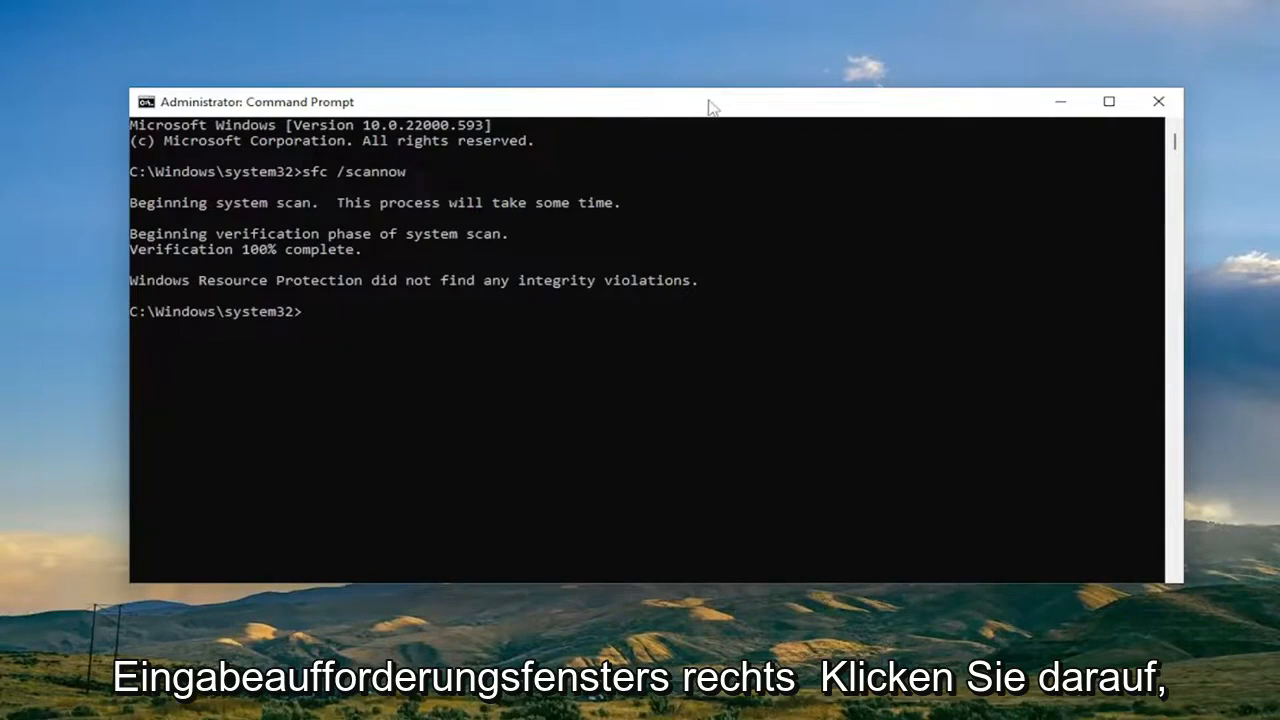
Step: Paste and run DISM /Online /Cleanup-Image /RestoreHealth in the admin prompt
right_click(710, 101)
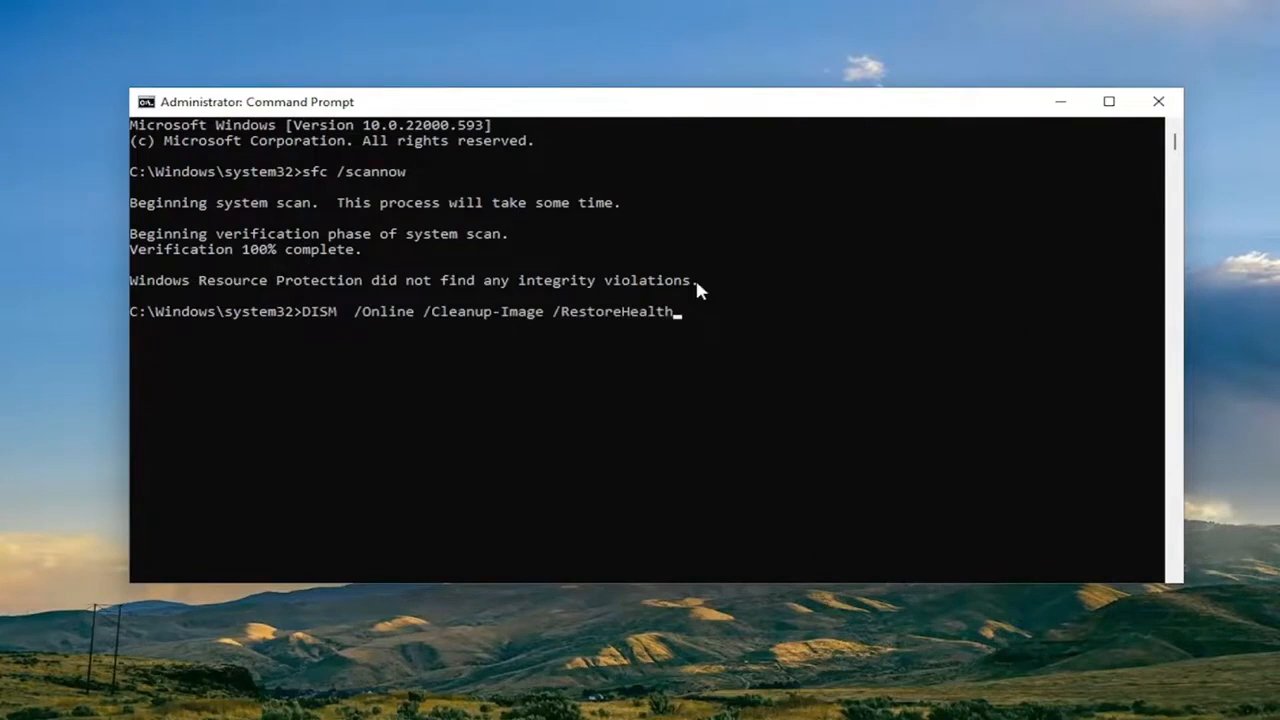
key(enter)
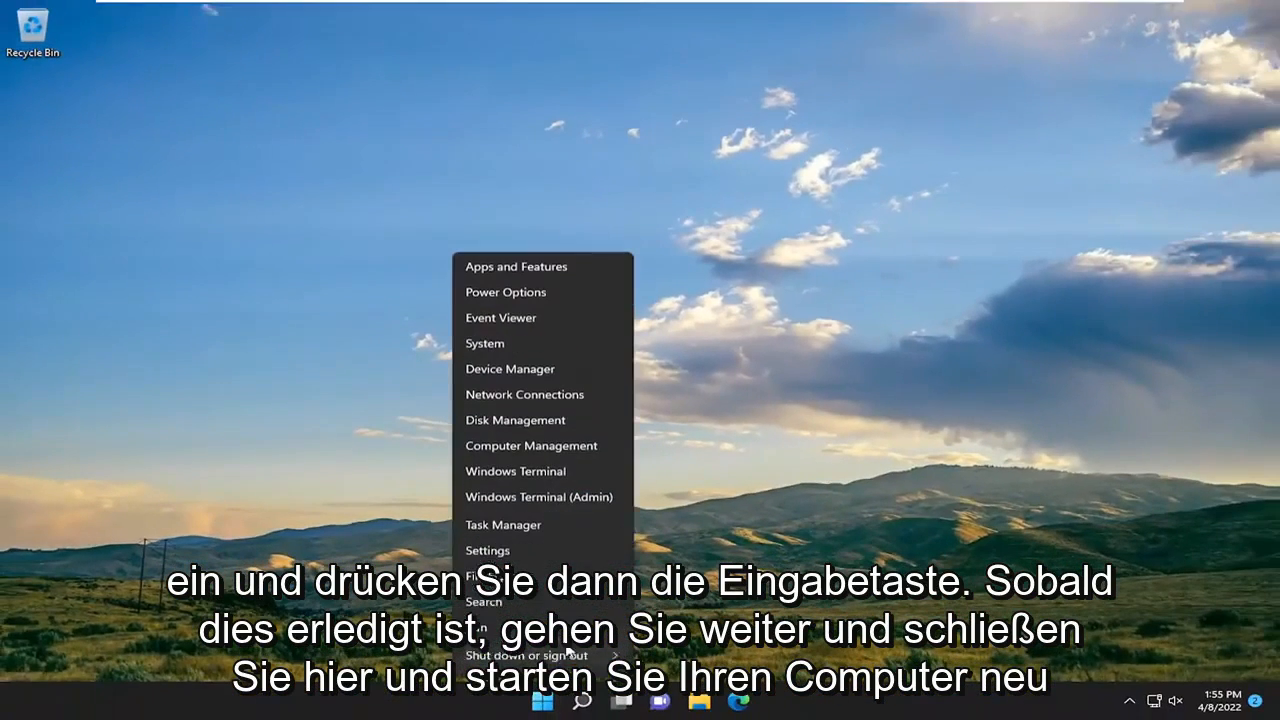
Step: Restart the PC from the Start button's Shut down or sign out menu
click(525, 655)
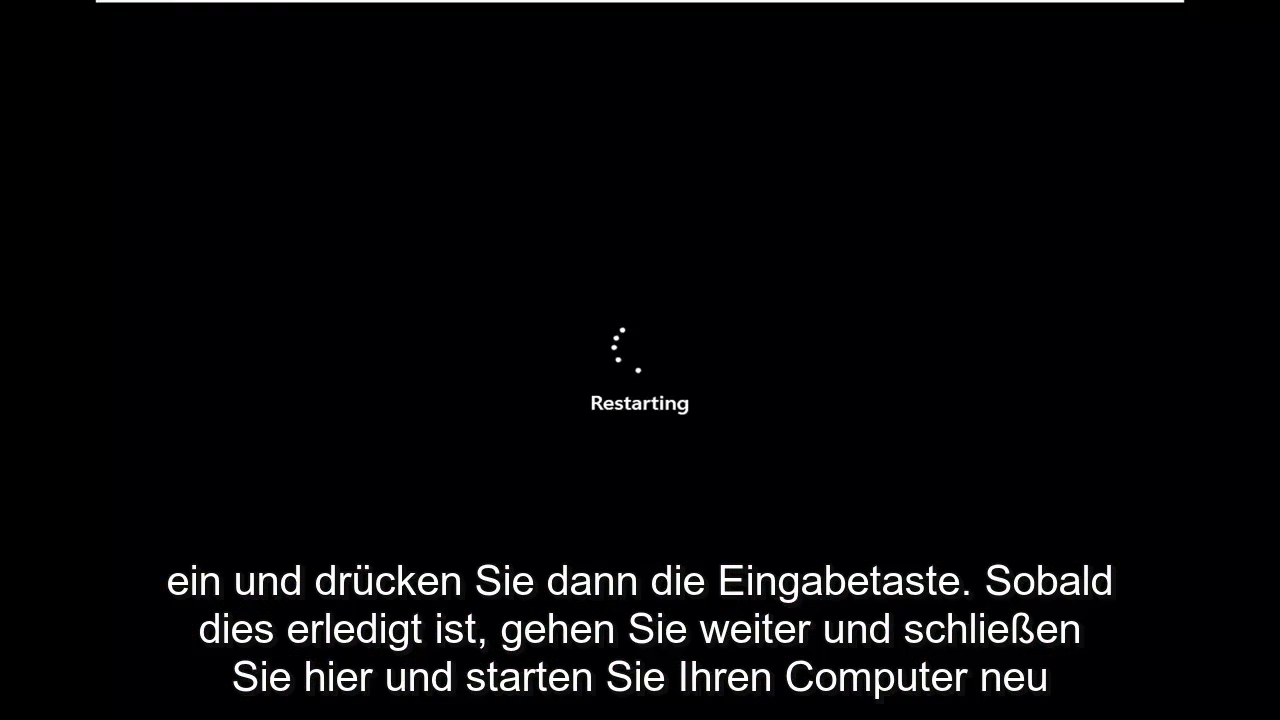